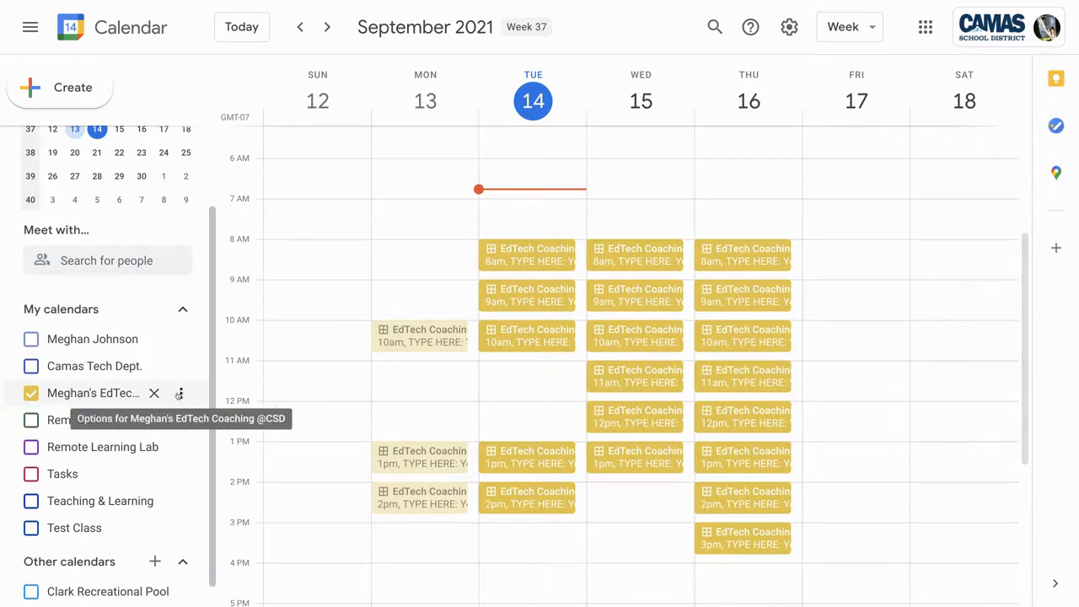
Bring up the three-dot Options menu for the EdTech Coaching calendar under My calendars
{"action": "left_click", "coordinate": [178, 393]}
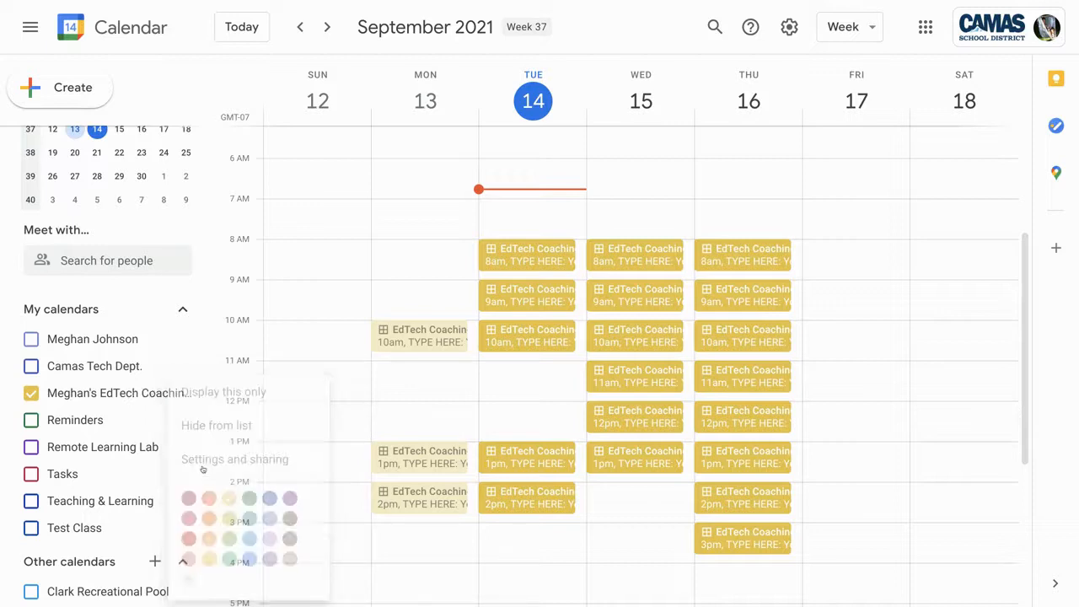
Go to Settings and sharing and scroll to Integrate calendar's Public address in iCal format
{"action": "left_click", "coordinate": [235, 459]}
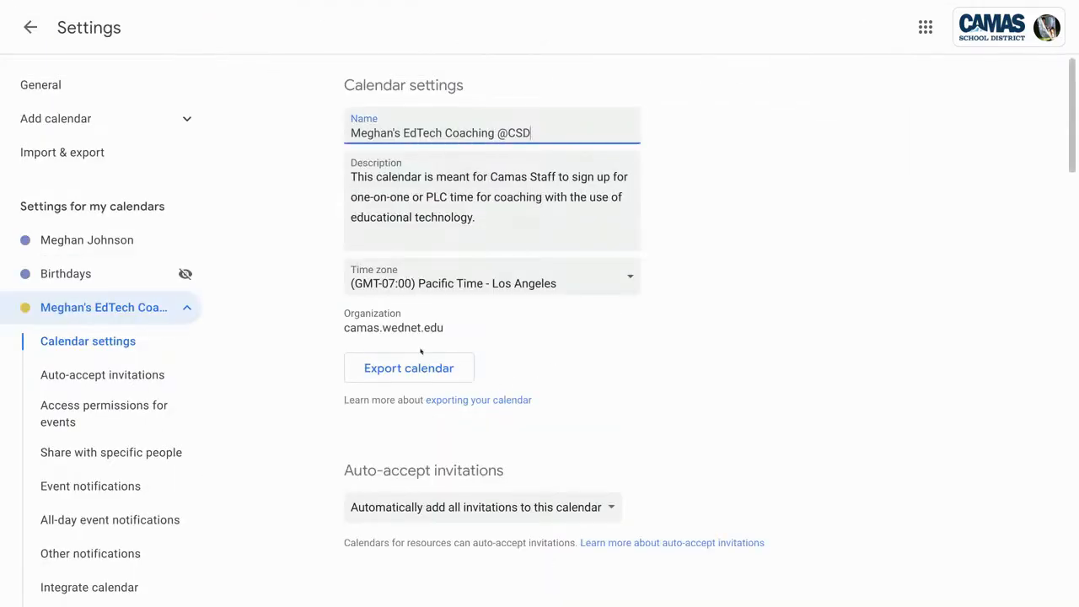
{"action": "mouse_move", "coordinate": [613, 397]}
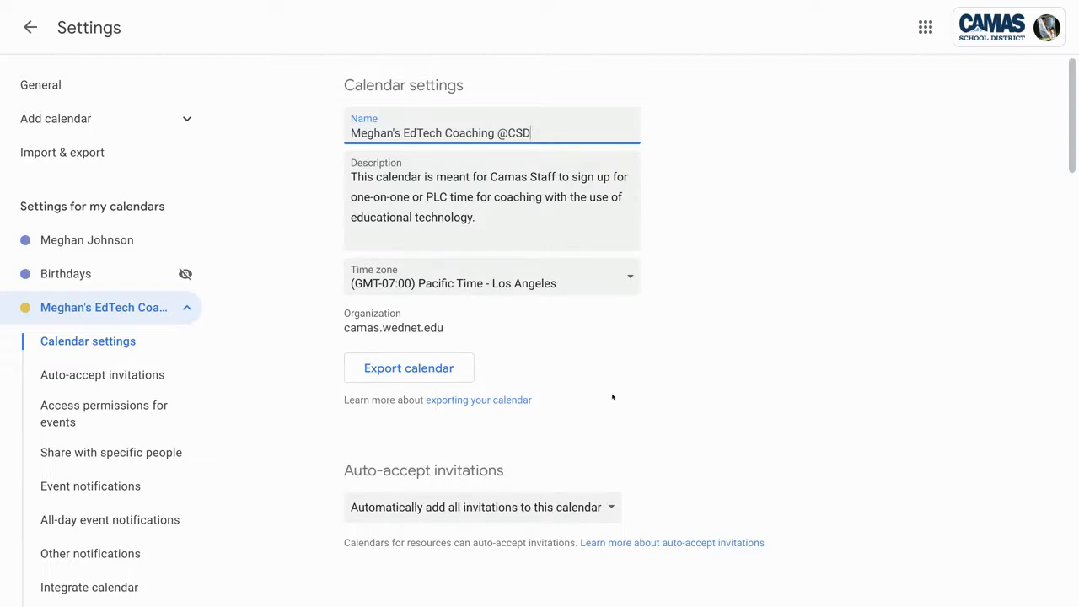
{"action": "scroll", "scroll_direction": "down", "scroll_amount": 3}
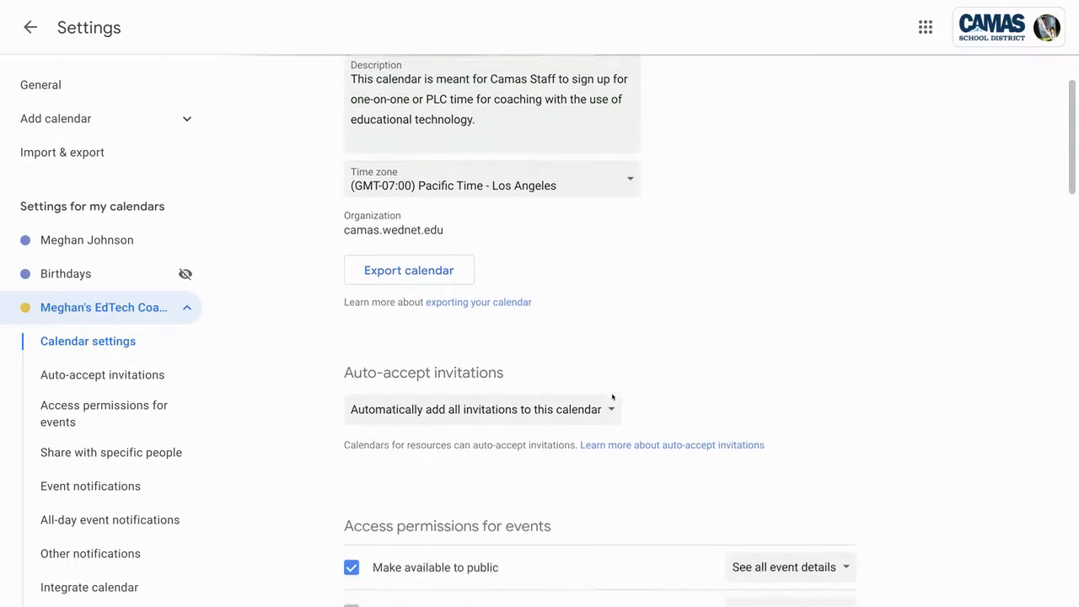
{"action": "scroll", "scroll_direction": "down", "scroll_amount": 3}
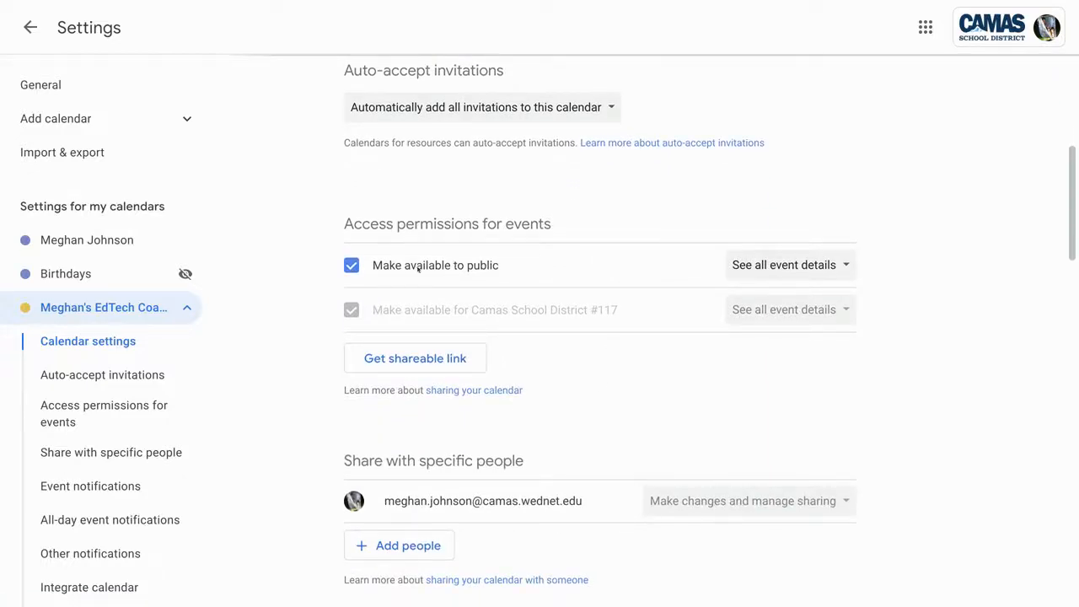
{"action": "scroll", "scroll_direction": "down", "scroll_amount": 3}
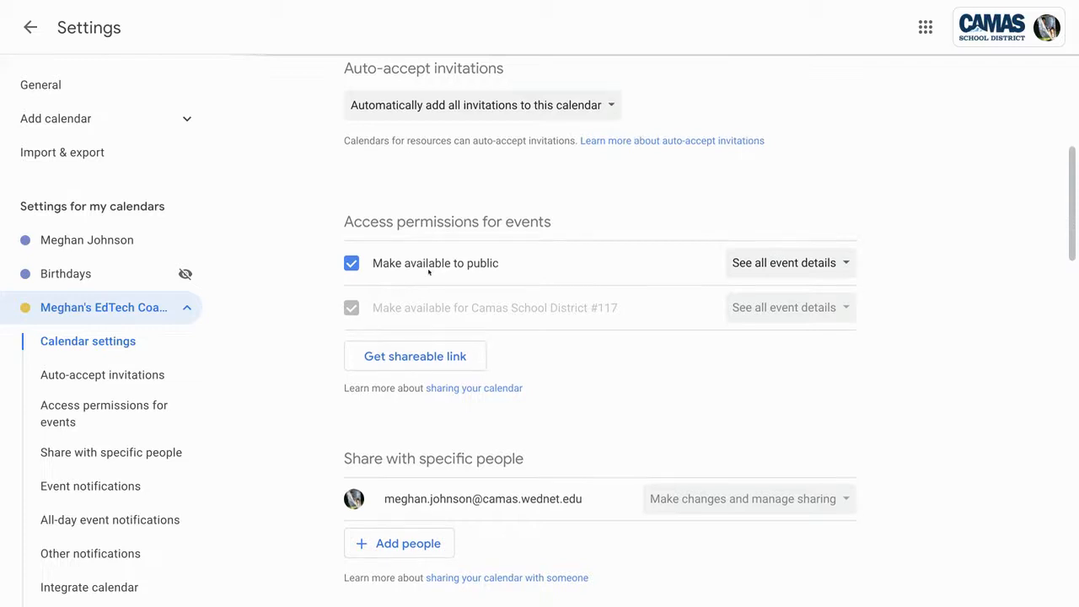
{"action": "scroll", "scroll_direction": "down", "scroll_amount": 3}
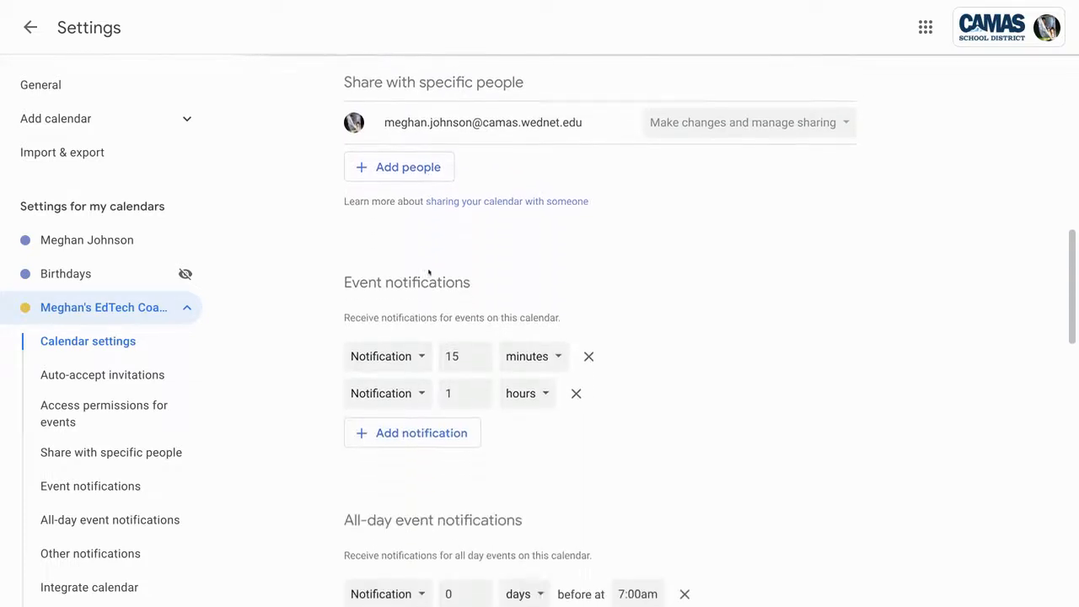
{"action": "scroll", "scroll_direction": "down", "scroll_amount": 3}
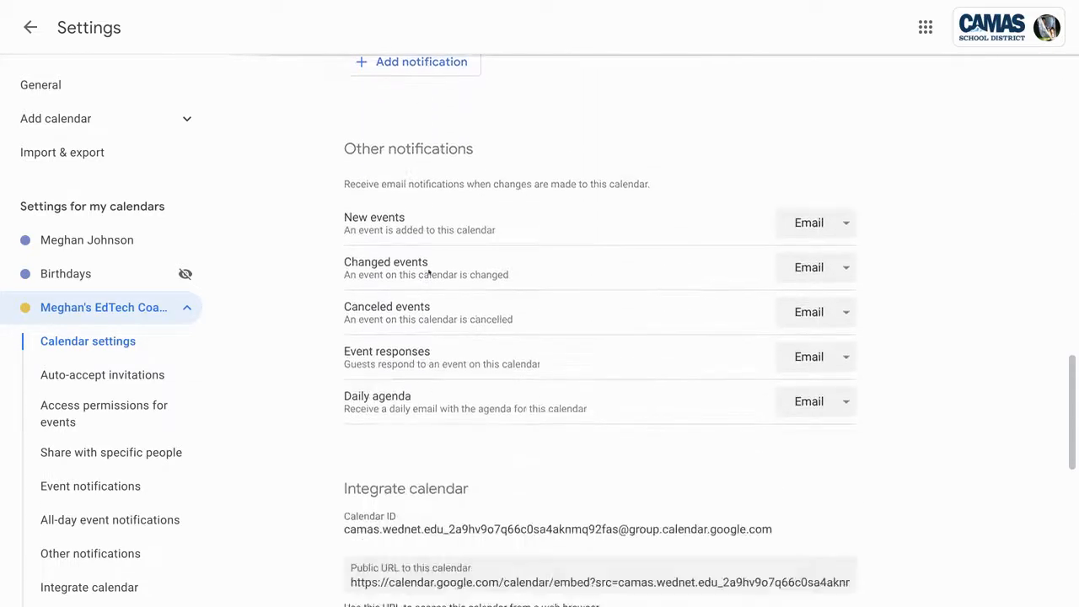
{"action": "scroll", "scroll_direction": "down", "scroll_amount": 3}
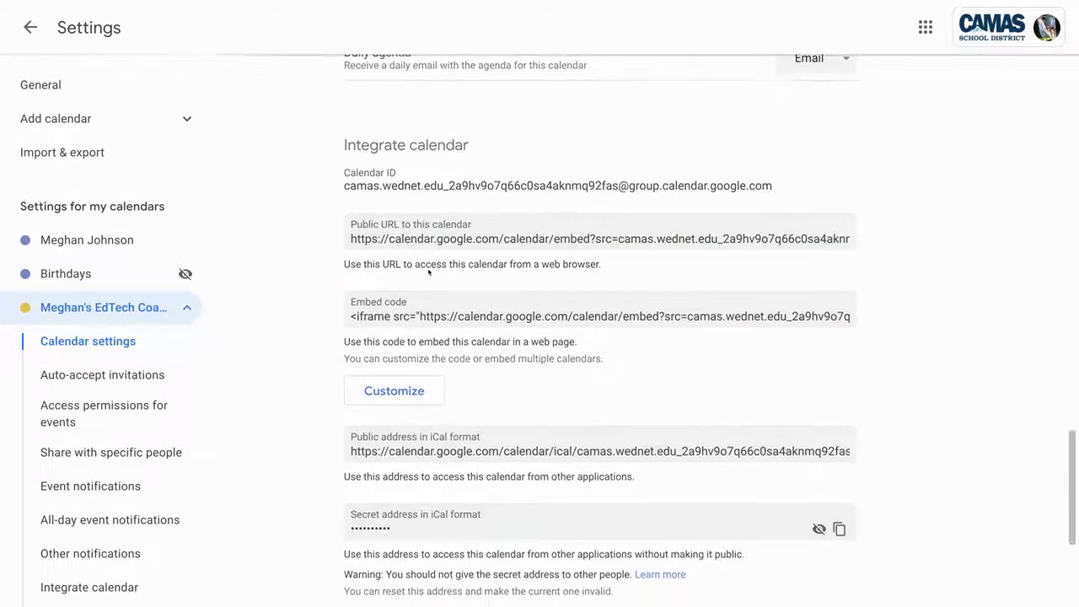
{"action": "scroll", "scroll_direction": "down", "scroll_amount": 3}
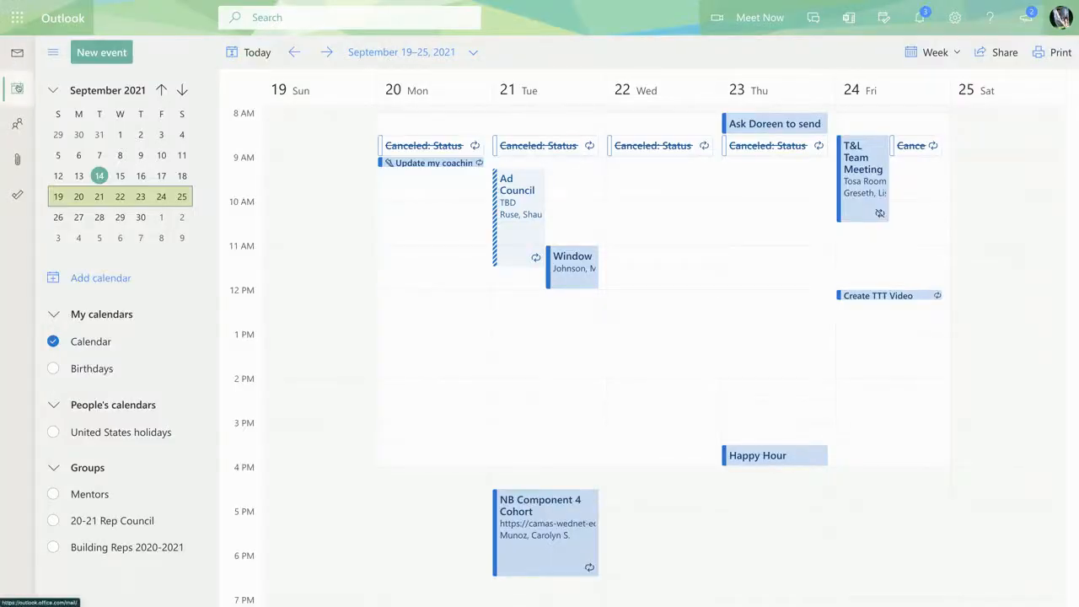
{"action": "mouse_move", "coordinate": [101, 277]}
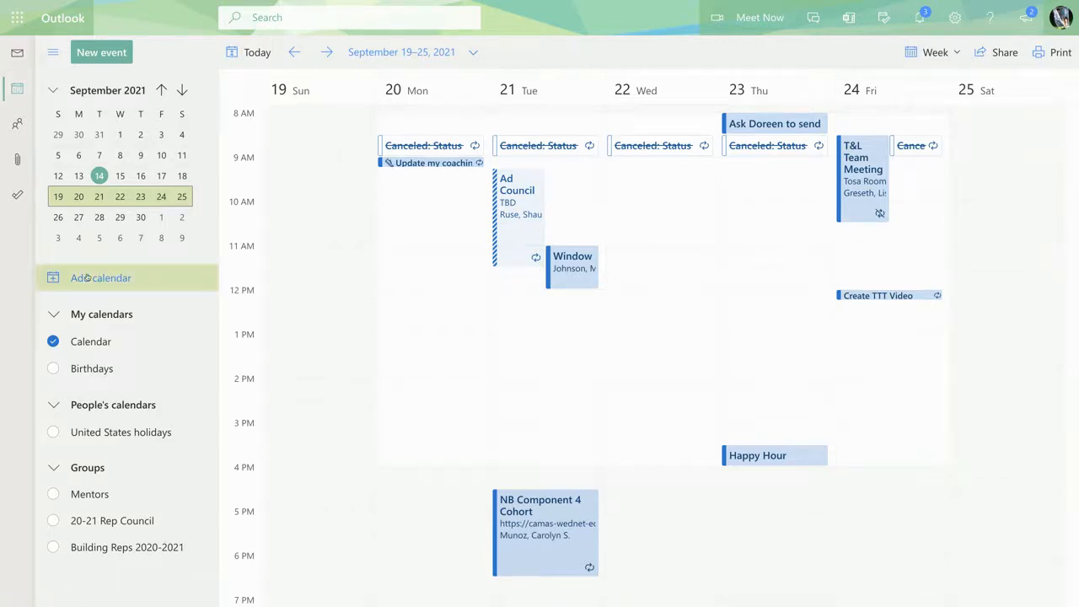
Subscribe from web to the .../public/basic.ics iCal link, name it Coaching, and import it
{"action": "left_click", "coordinate": [101, 277]}
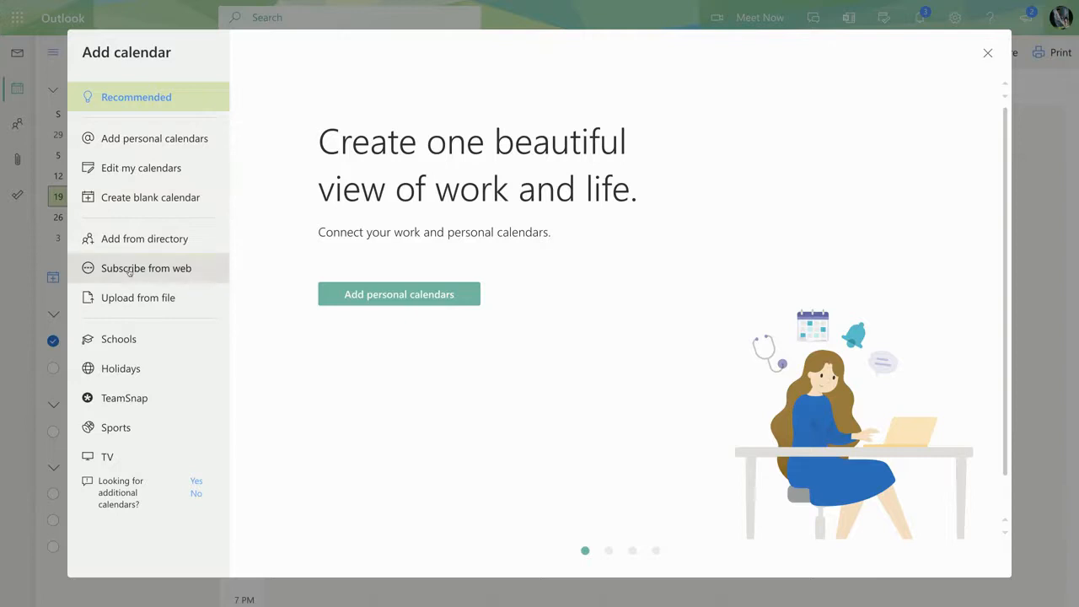
{"action": "left_click", "coordinate": [146, 267]}
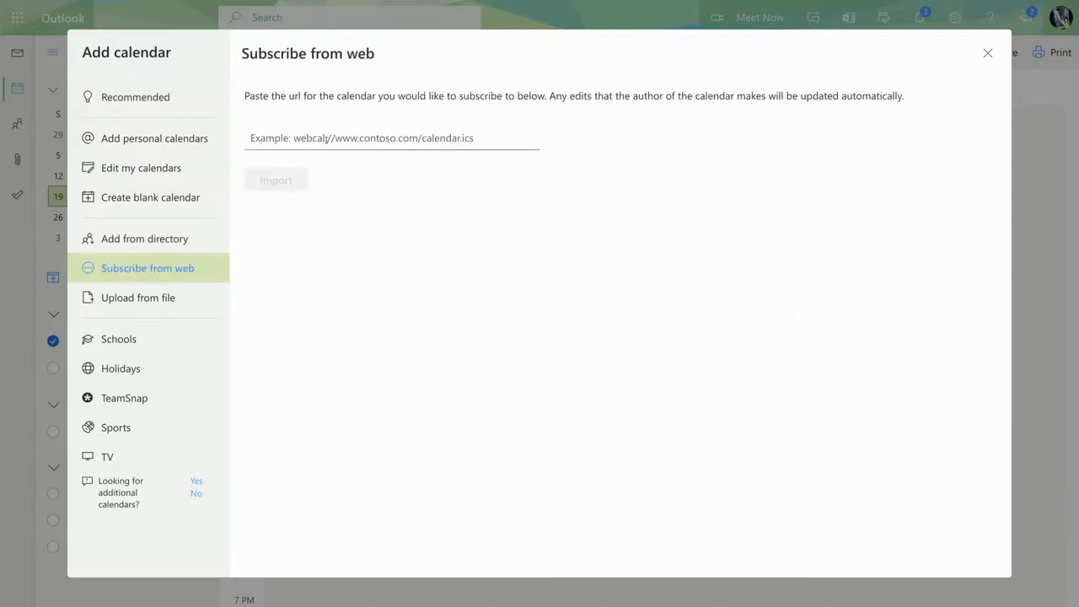
{"action": "type", "text": "a4aknmq92fas%40group.calendar.google.com/public/basic.ics"}
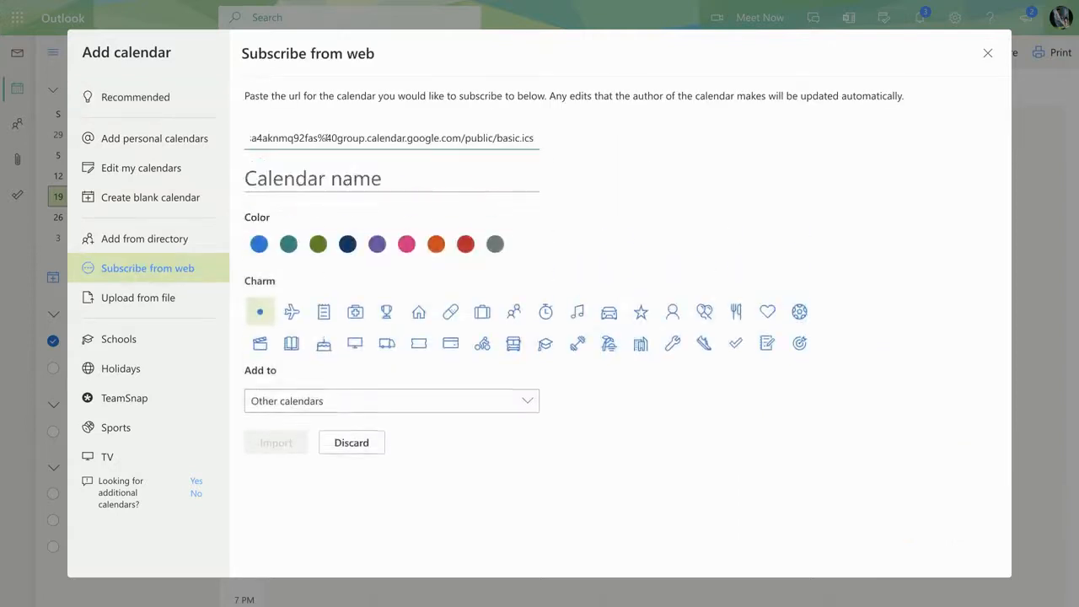
{"action": "left_click", "coordinate": [275, 442]}
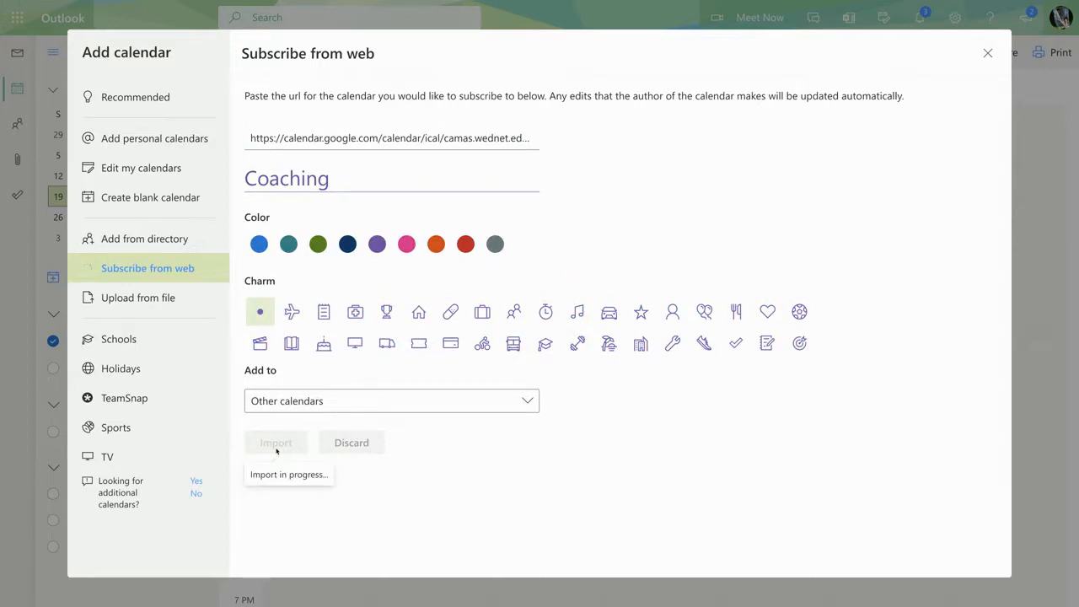
{"action": "left_click", "coordinate": [276, 442]}
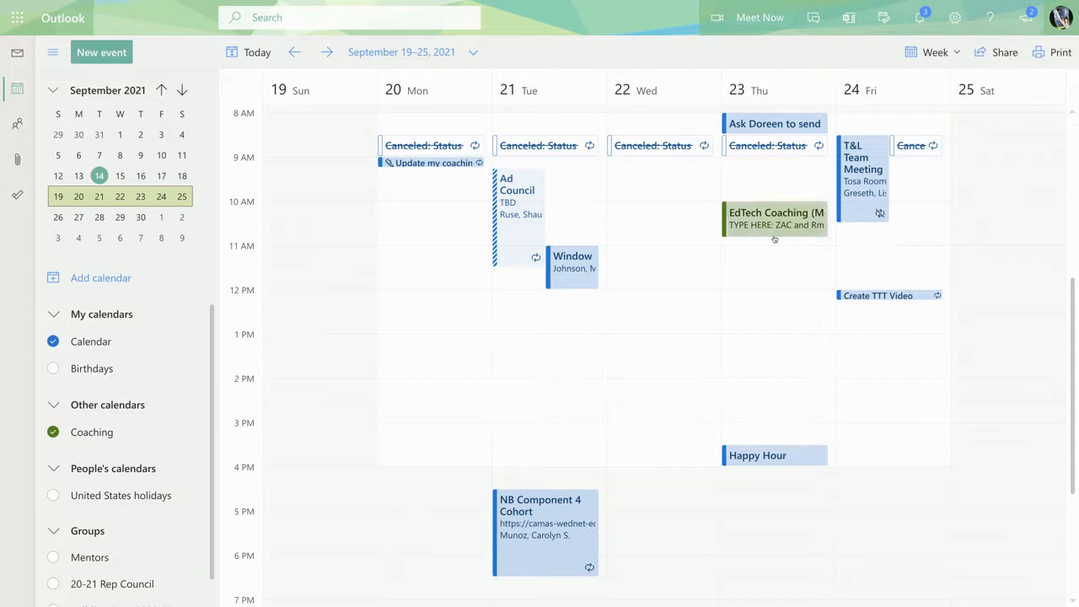
{"action": "mouse_move", "coordinate": [774, 219]}
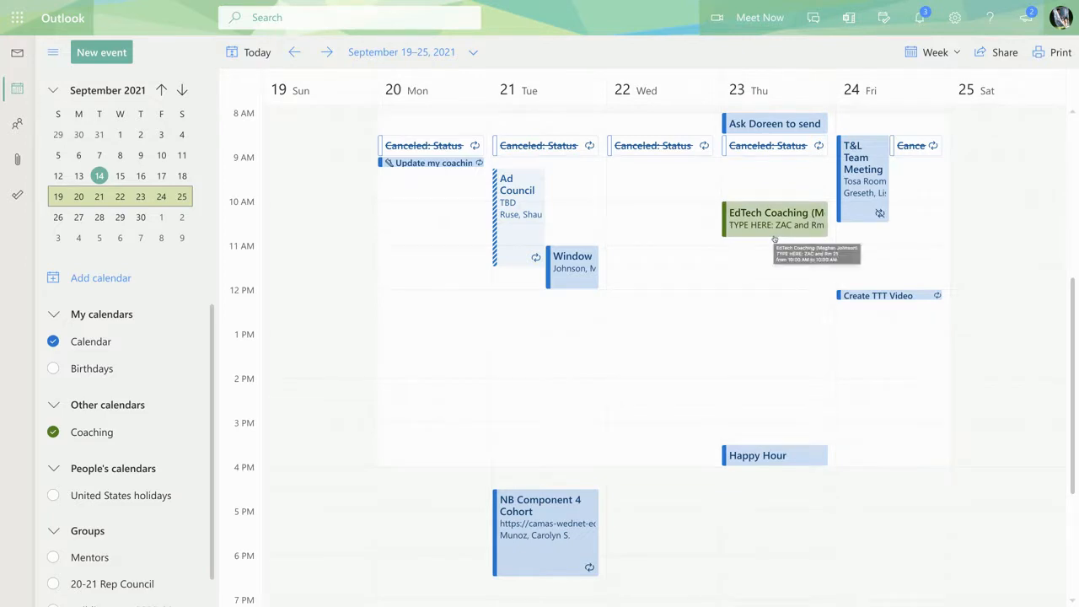